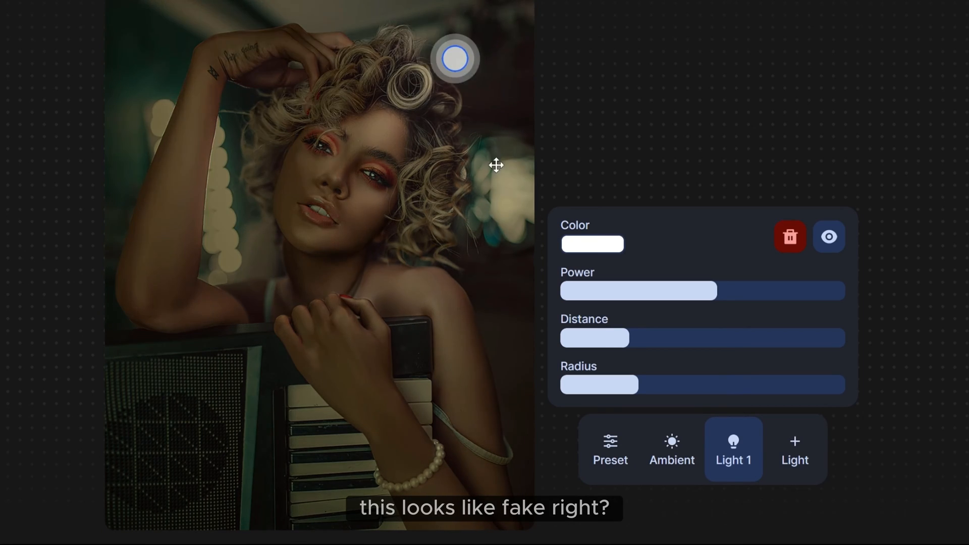
Search Google for 'relight ai' and open the Clipdrop Relight result.
{"action": "left_click_drag", "start_coordinate": [455, 59], "coordinate": [307, 10]}
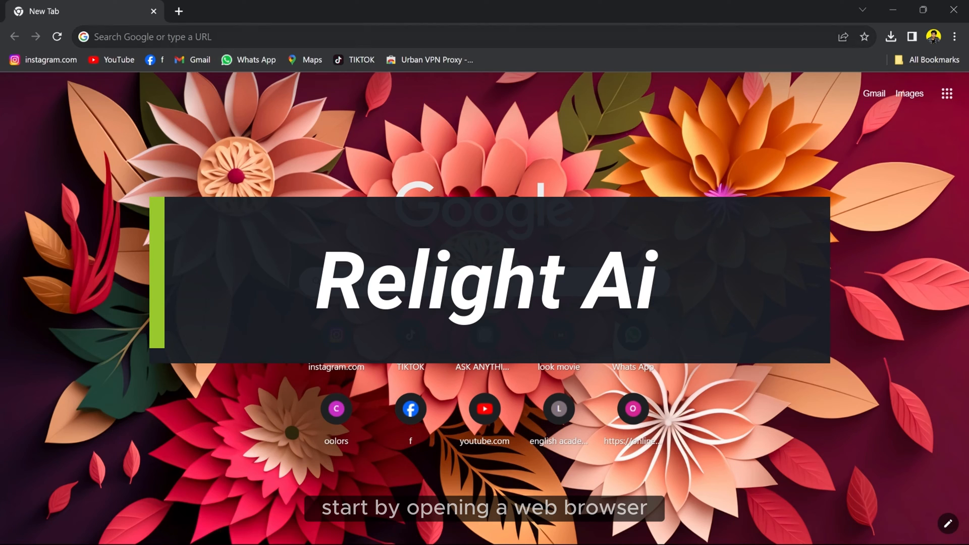
{"action": "type", "text": "relight ai"}
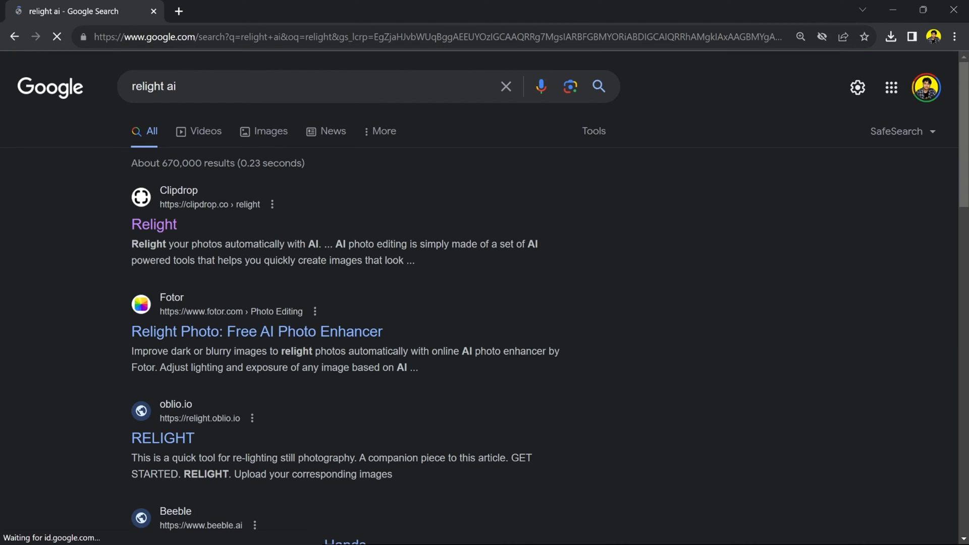
{"action": "left_click", "coordinate": [154, 224]}
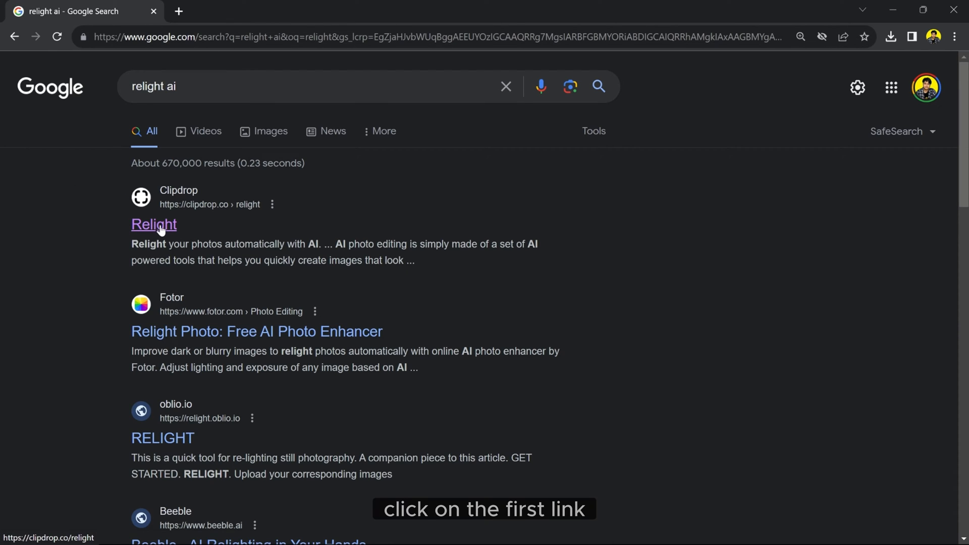
{"action": "left_click", "coordinate": [154, 224]}
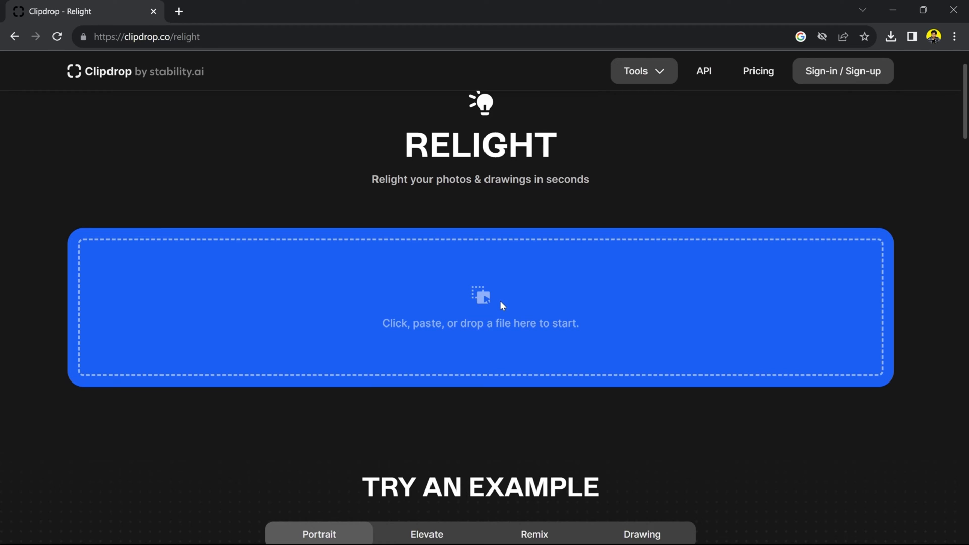
Upload the portrait photo and continue with the downscaled free standard resolution.
{"action": "left_click", "coordinate": [480, 307]}
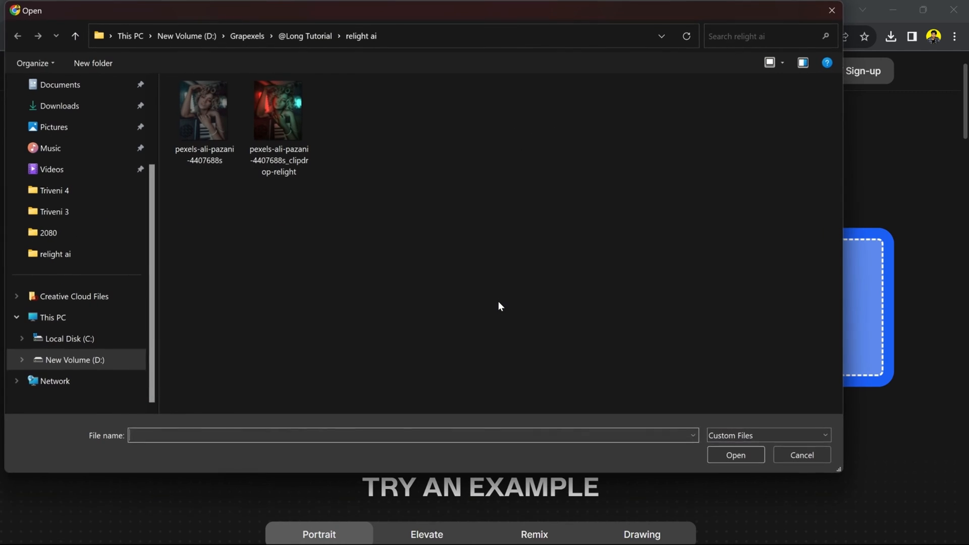
{"action": "left_click", "coordinate": [204, 110]}
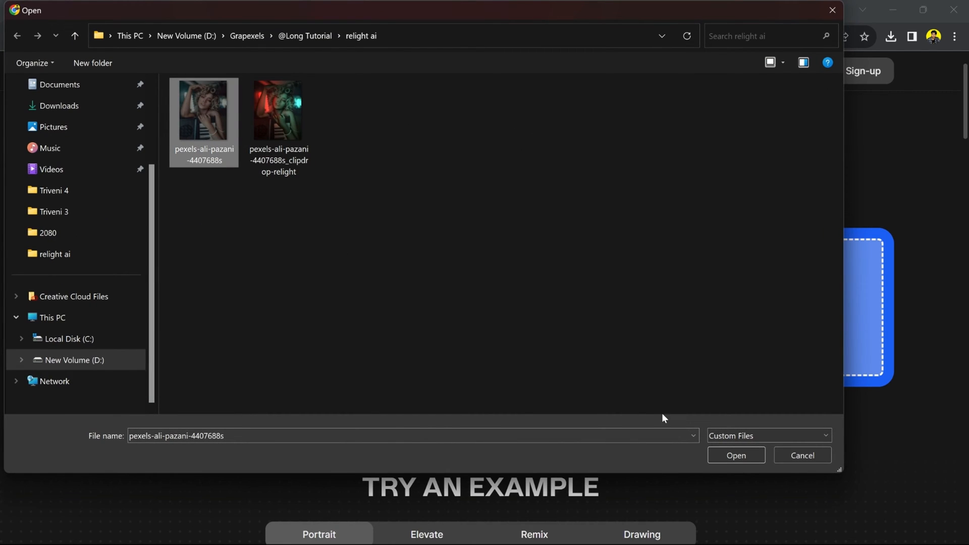
{"action": "left_click", "coordinate": [735, 455]}
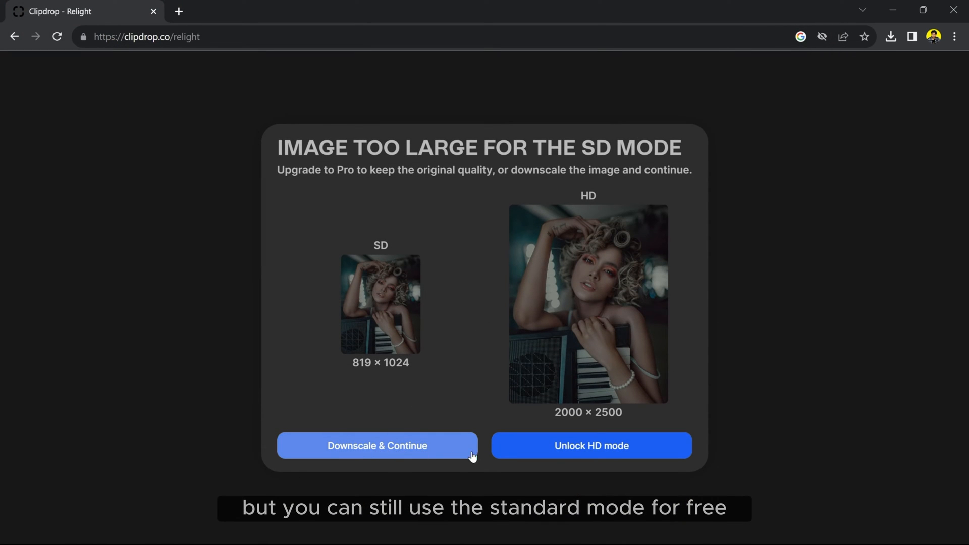
{"action": "mouse_move", "coordinate": [380, 446]}
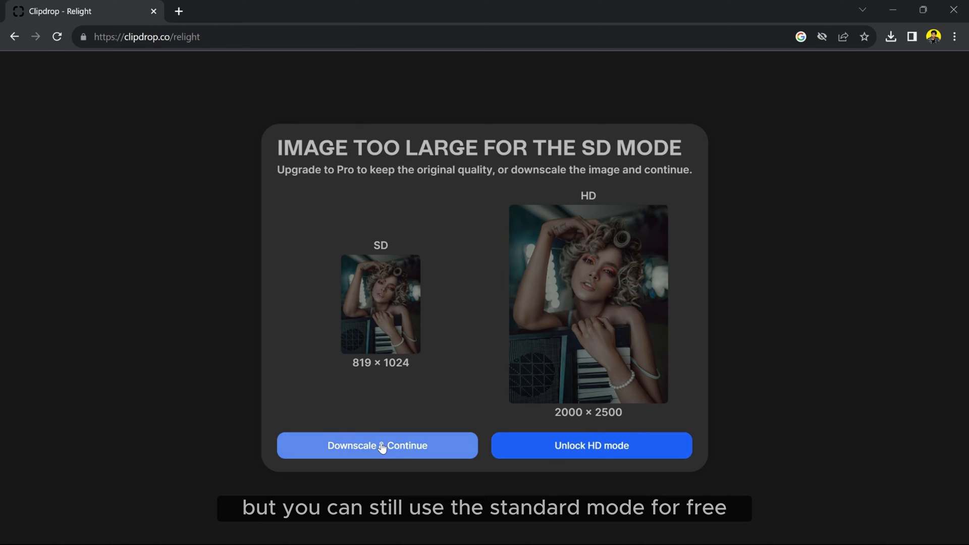
{"action": "left_click", "coordinate": [377, 445]}
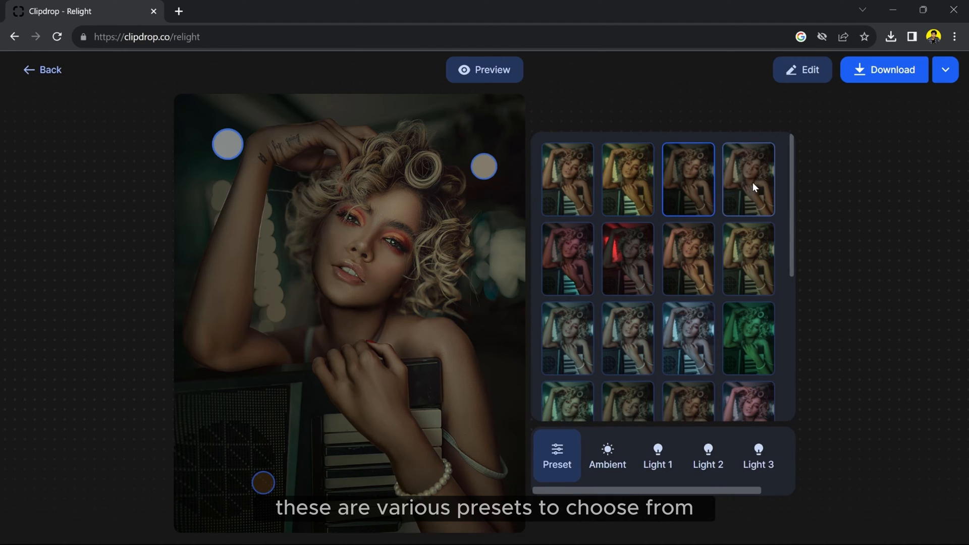
Try the red-lit preset, apply the first preset instead, and raise the ambient light power slightly.
{"action": "left_click", "coordinate": [625, 258]}
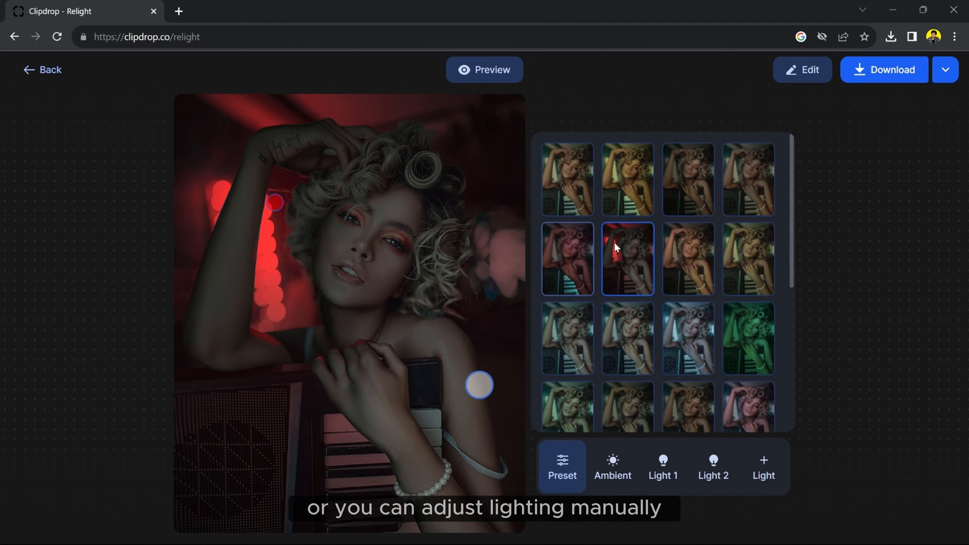
{"action": "left_click", "coordinate": [566, 179]}
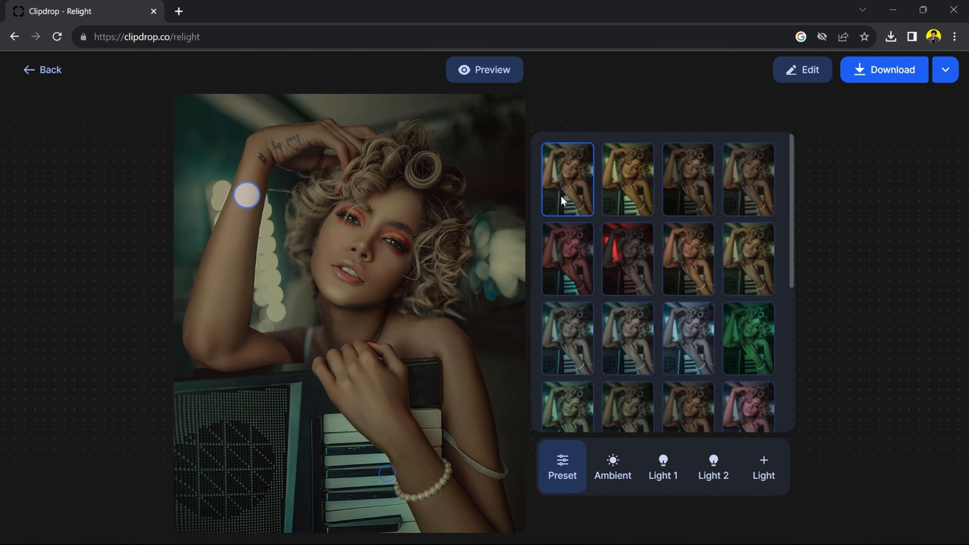
{"action": "left_click", "coordinate": [612, 466]}
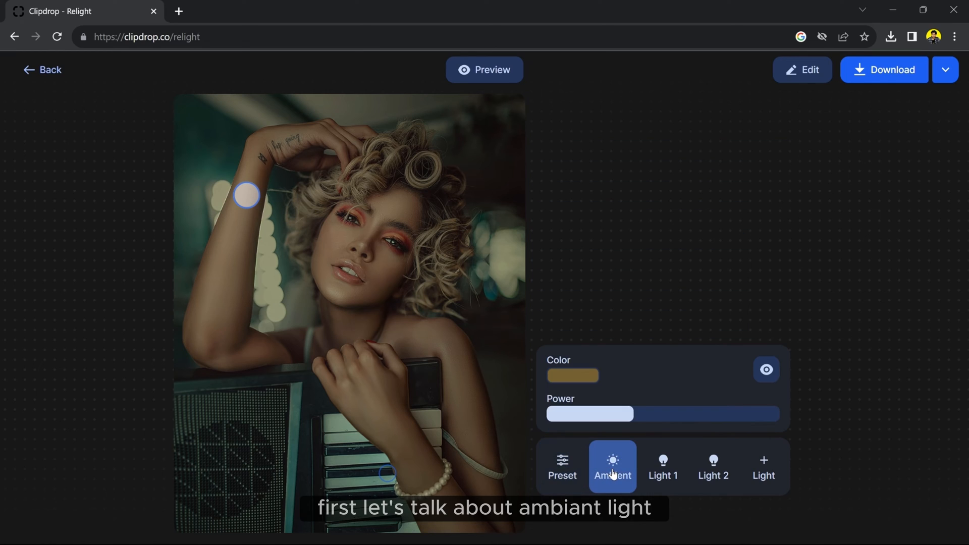
{"action": "left_click_drag", "start_coordinate": [590, 414], "coordinate": [666, 414]}
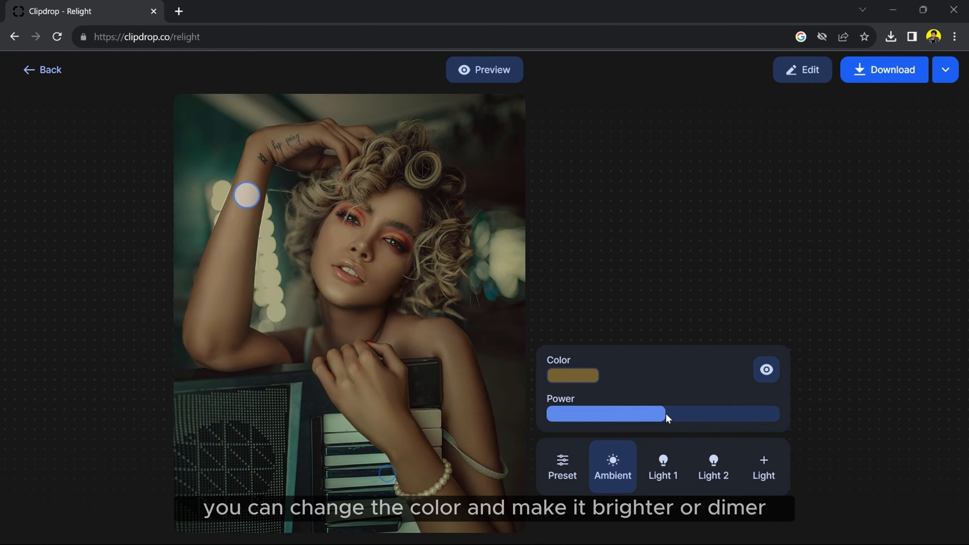
{"action": "left_click_drag", "start_coordinate": [669, 413], "coordinate": [653, 413]}
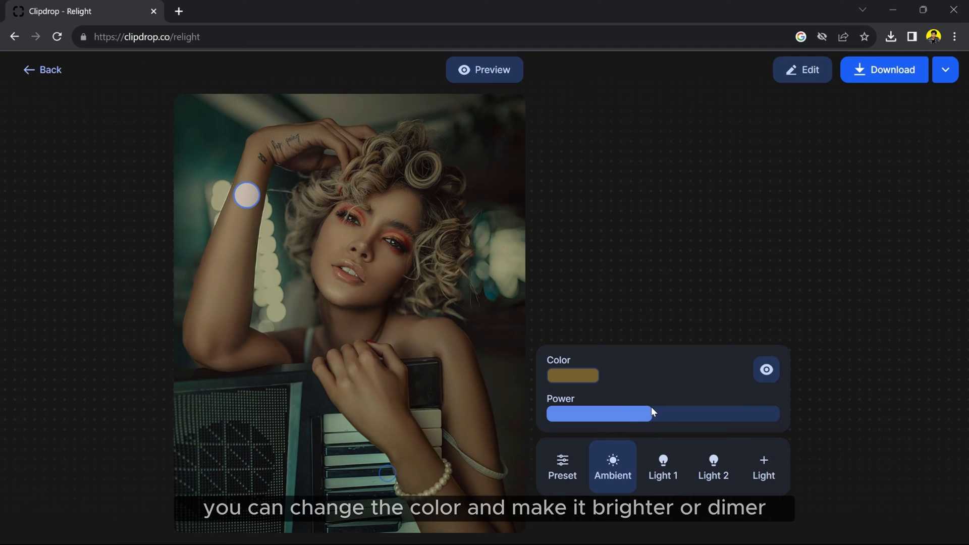
Place light 1 over the left background lights with its distance back at zero.
{"action": "left_click", "coordinate": [663, 466]}
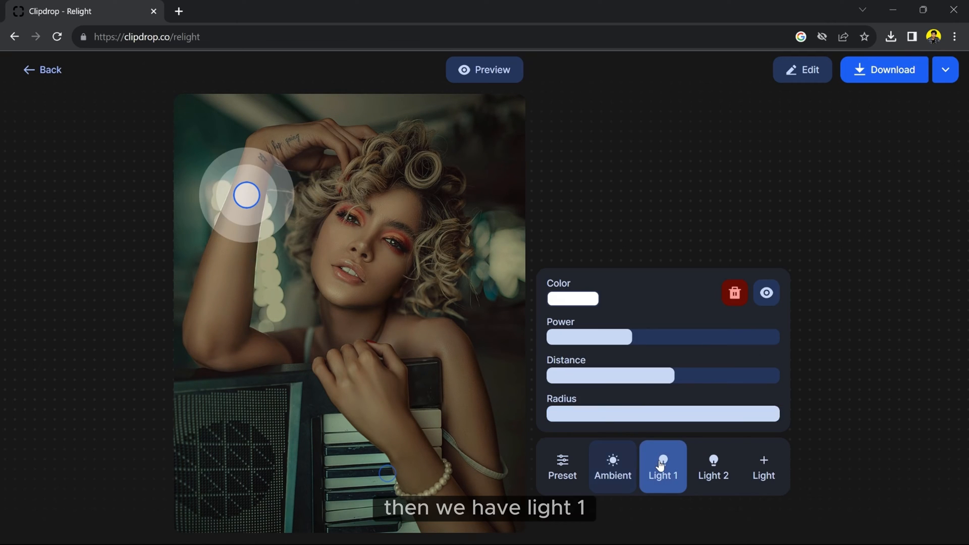
{"action": "left_click_drag", "start_coordinate": [246, 195], "coordinate": [451, 257]}
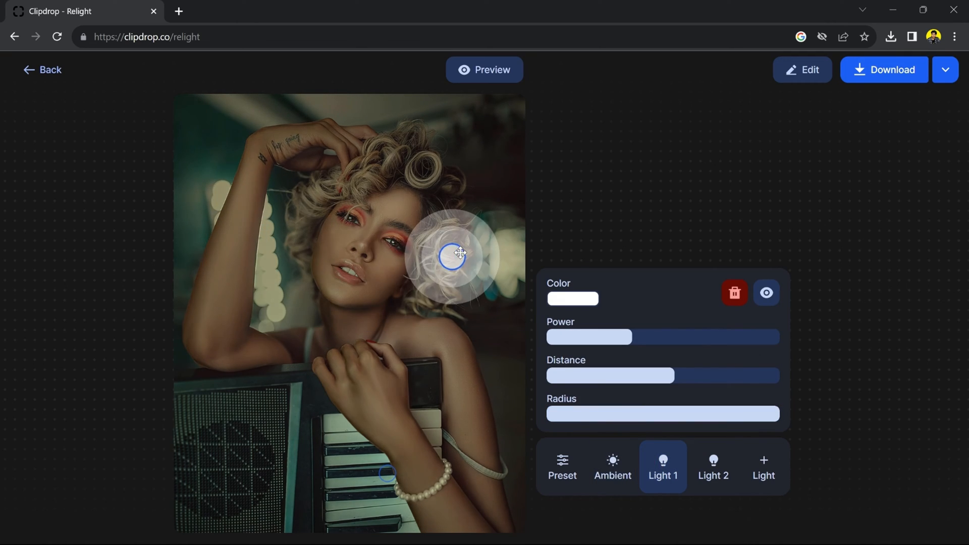
{"action": "left_click_drag", "start_coordinate": [451, 258], "coordinate": [257, 261]}
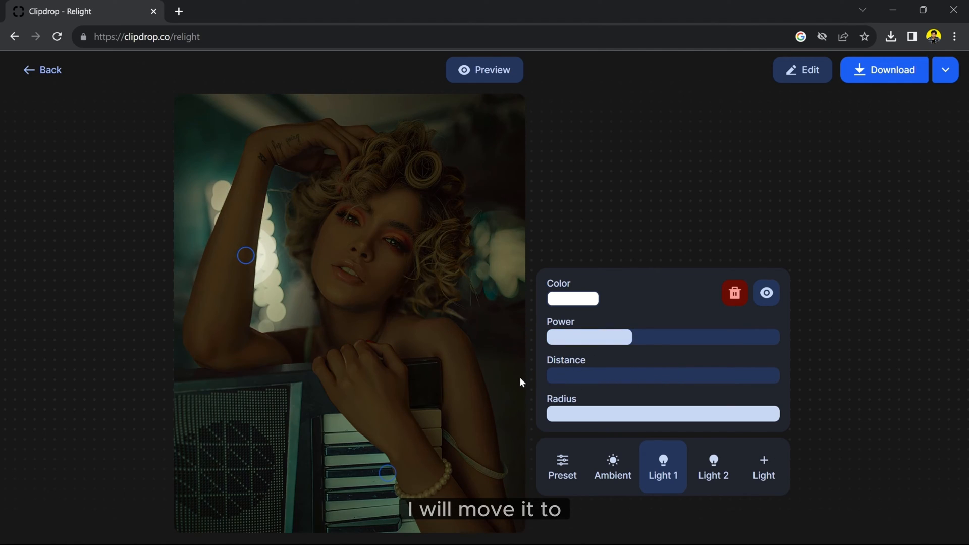
{"action": "left_click_drag", "start_coordinate": [661, 375], "coordinate": [572, 375]}
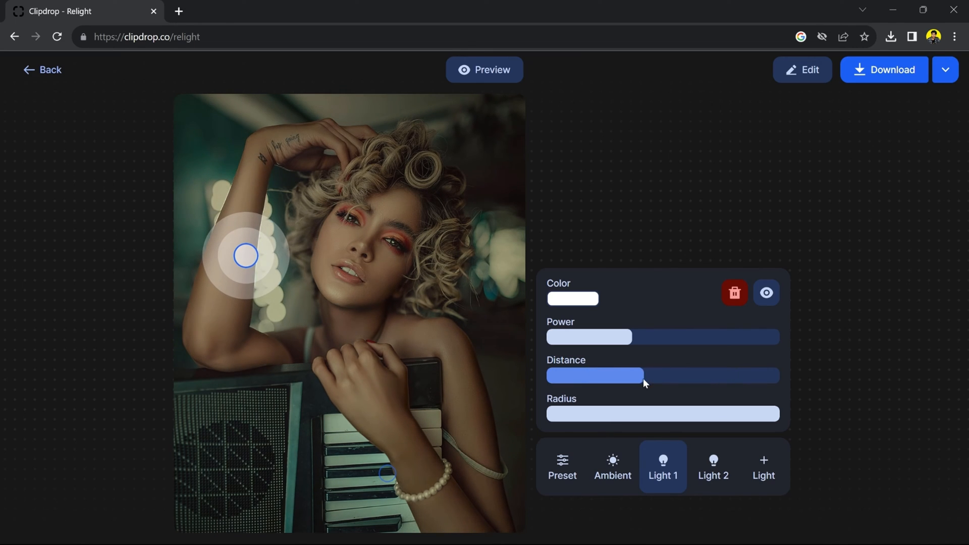
{"action": "left_click_drag", "start_coordinate": [642, 375], "coordinate": [550, 375]}
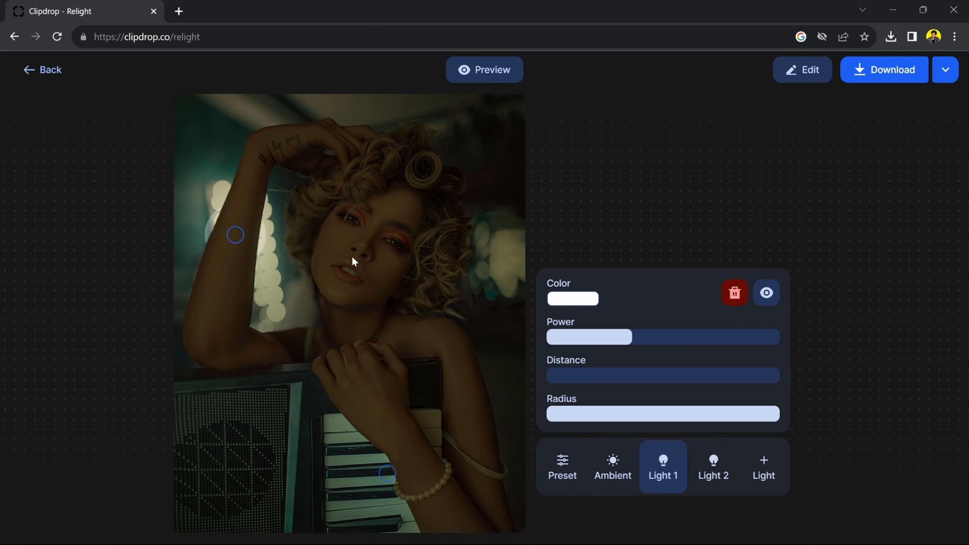
Colour light 1 cyan and make the teal light stronger.
{"action": "left_click", "coordinate": [572, 299]}
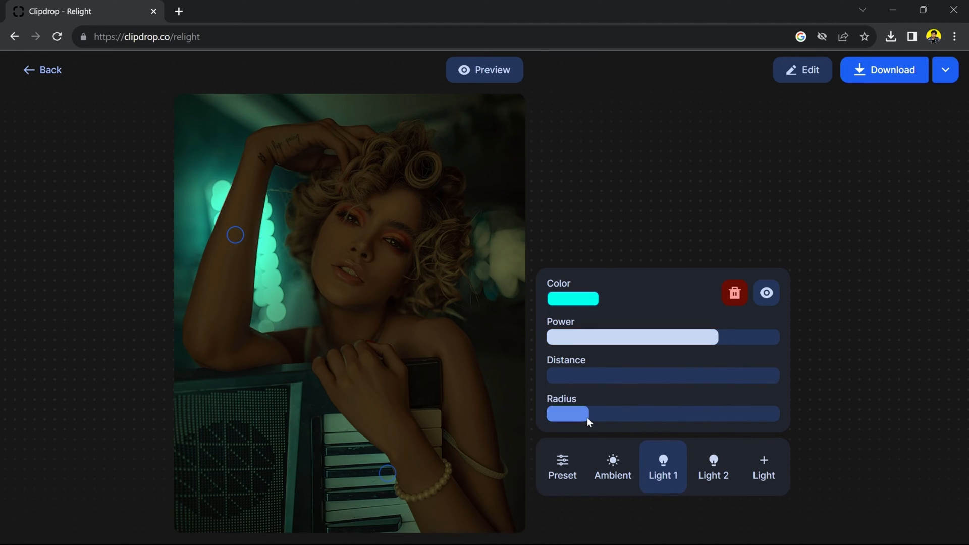
{"action": "left_click_drag", "start_coordinate": [587, 413], "coordinate": [567, 414]}
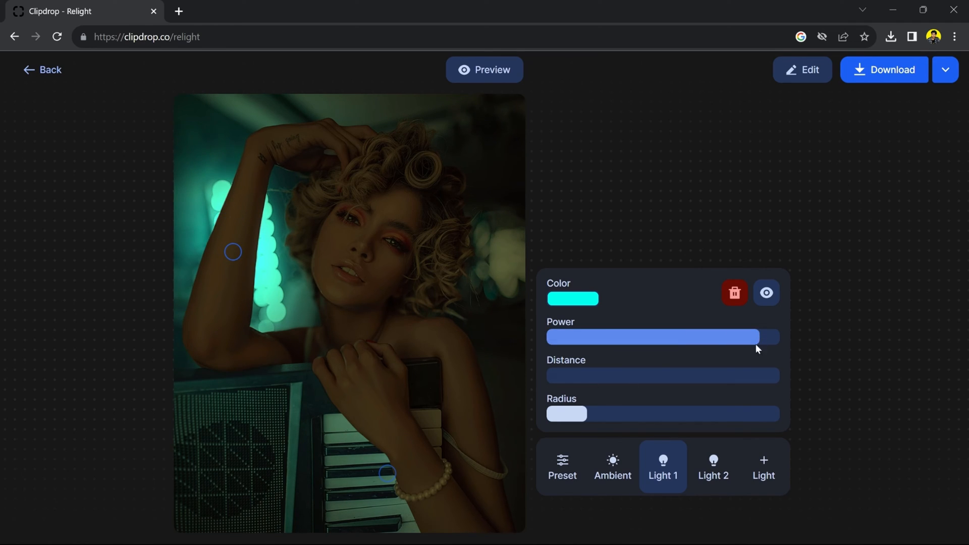
Make light 2 red and move it to the right edge of the background behind the hair.
{"action": "left_click", "coordinate": [713, 467]}
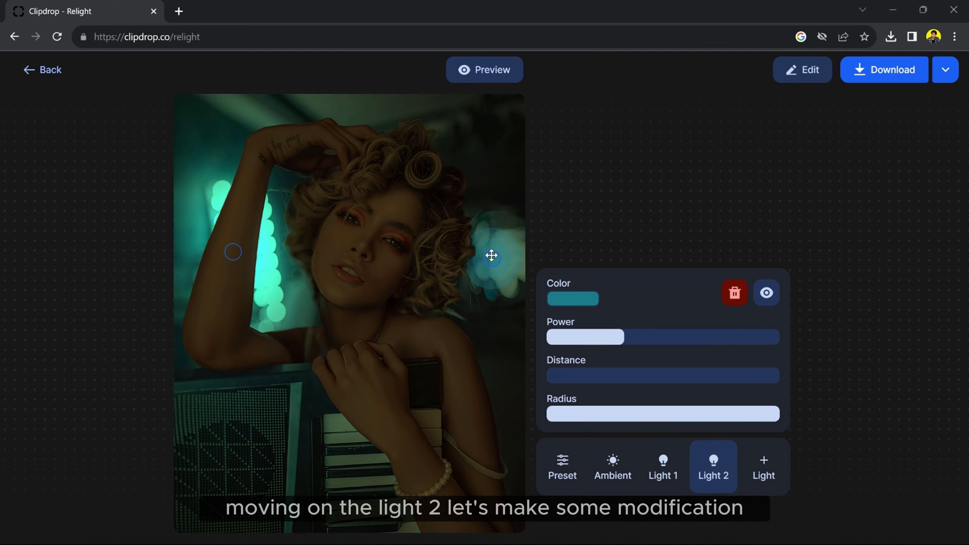
{"action": "left_click", "coordinate": [571, 298]}
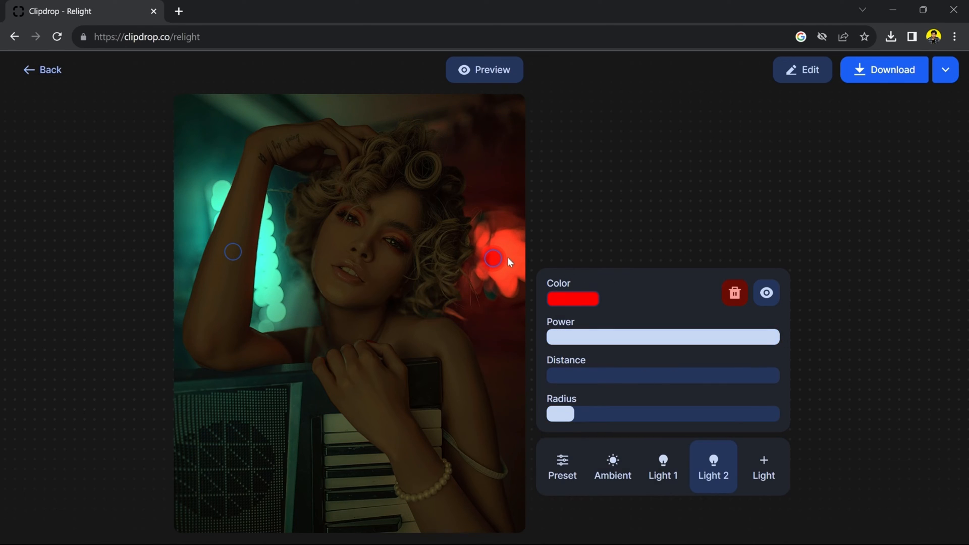
{"action": "left_click_drag", "start_coordinate": [559, 414], "coordinate": [578, 413]}
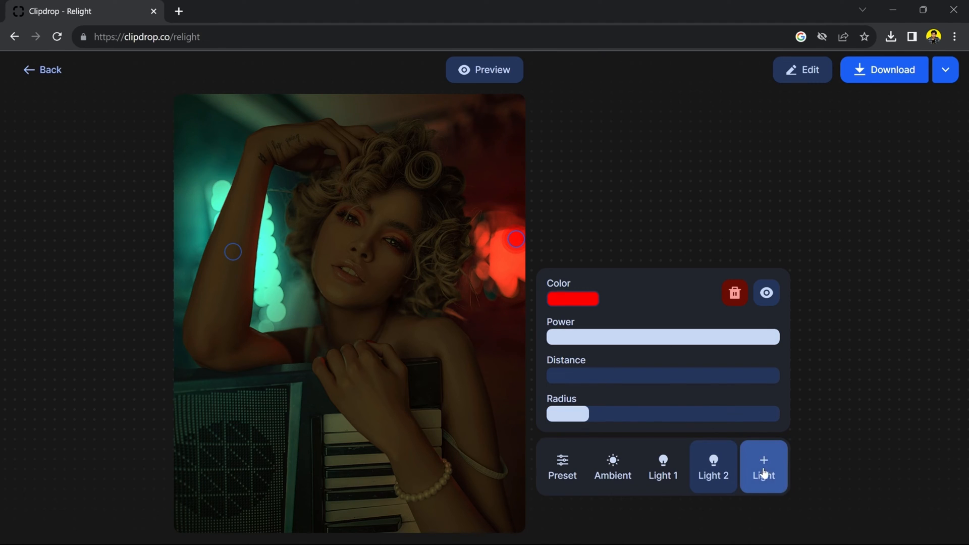
Add a red third light with a short distance positioned beside the right side of the face.
{"action": "left_click", "coordinate": [763, 466]}
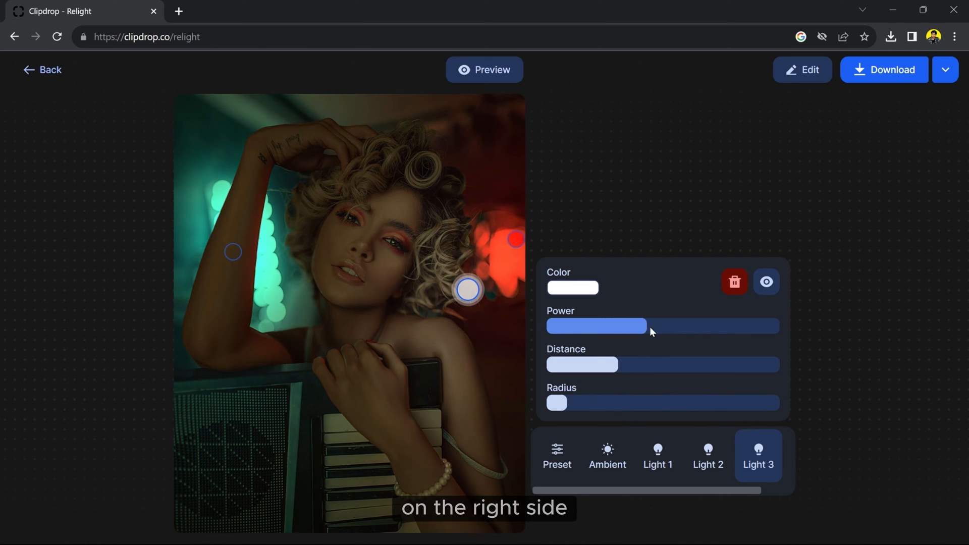
{"action": "left_click", "coordinate": [572, 288]}
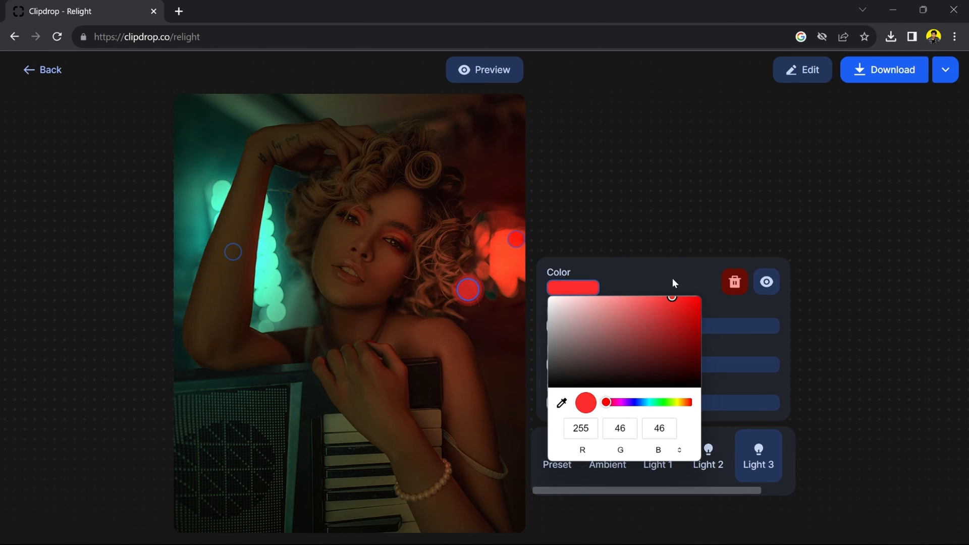
{"action": "left_click", "coordinate": [674, 283]}
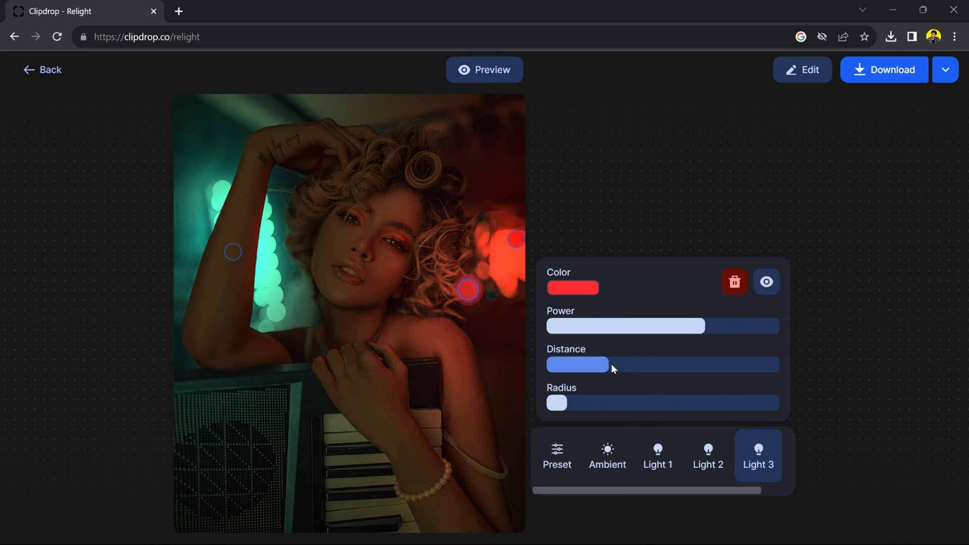
{"action": "left_click_drag", "start_coordinate": [468, 289], "coordinate": [491, 281]}
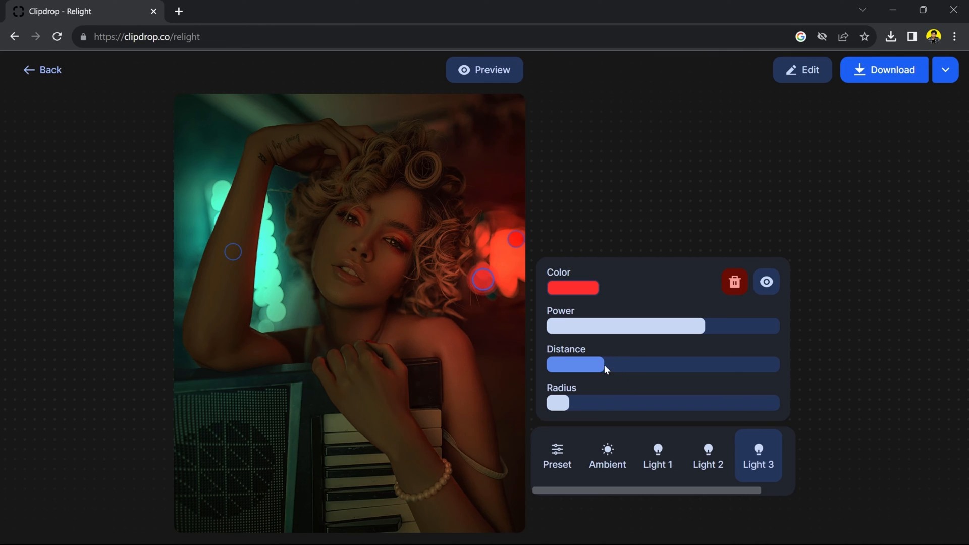
{"action": "left_click_drag", "start_coordinate": [612, 364], "coordinate": [608, 364]}
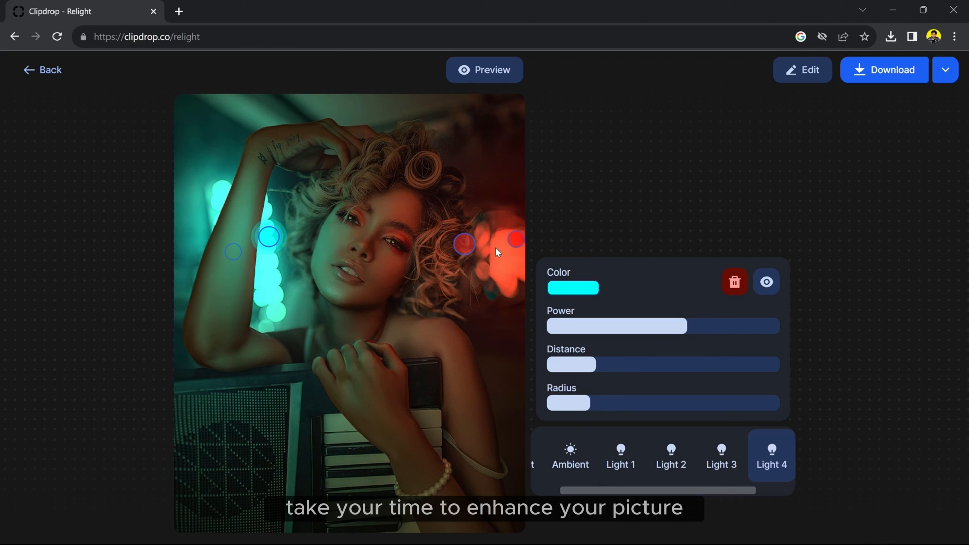
{"action": "left_click", "coordinate": [720, 461]}
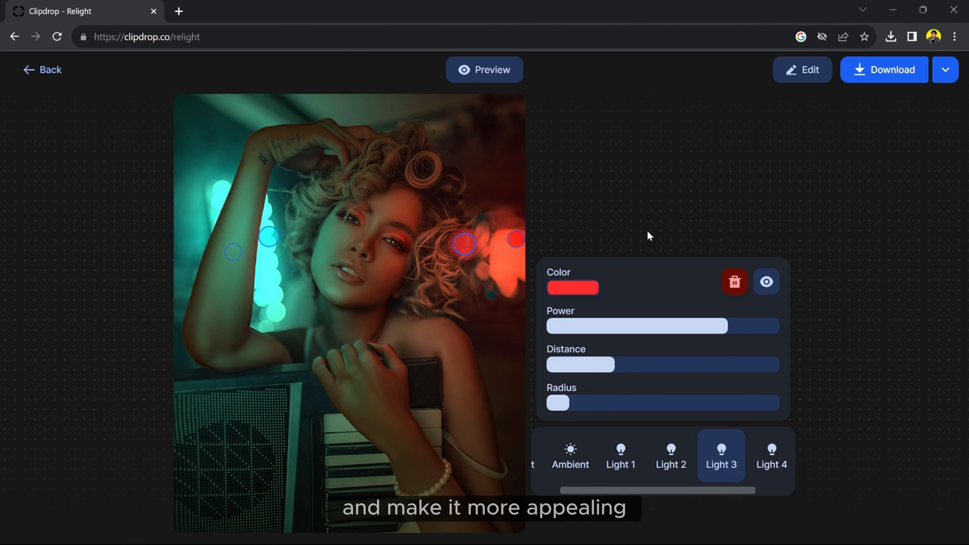